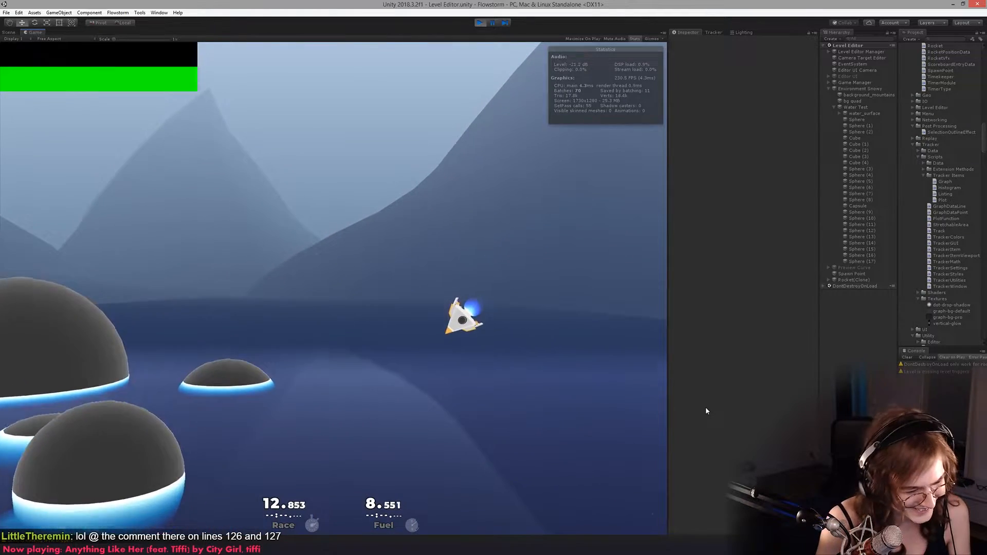
# - Fly the rocket low over the lake, skimming the waterline past the dark domes
pyautogui.click(860, 89)
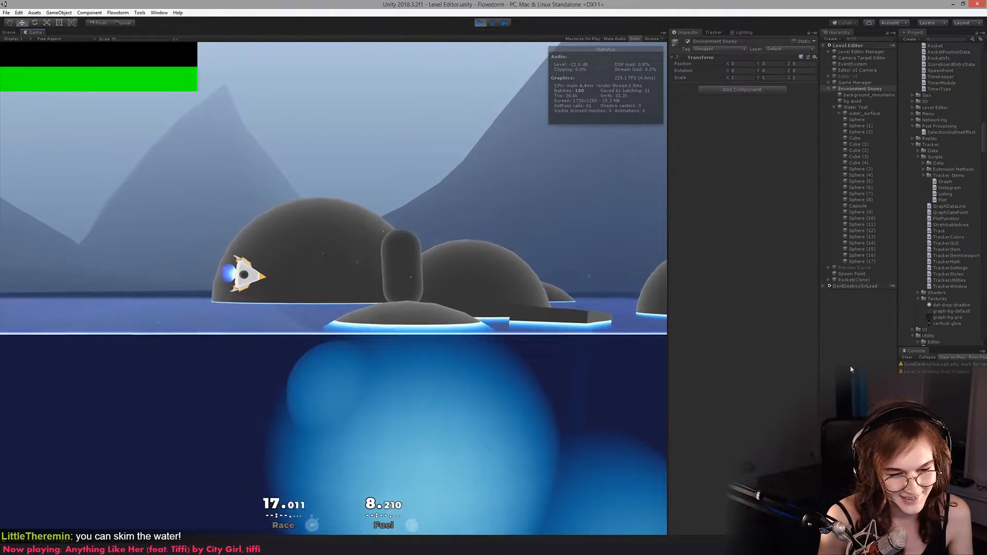